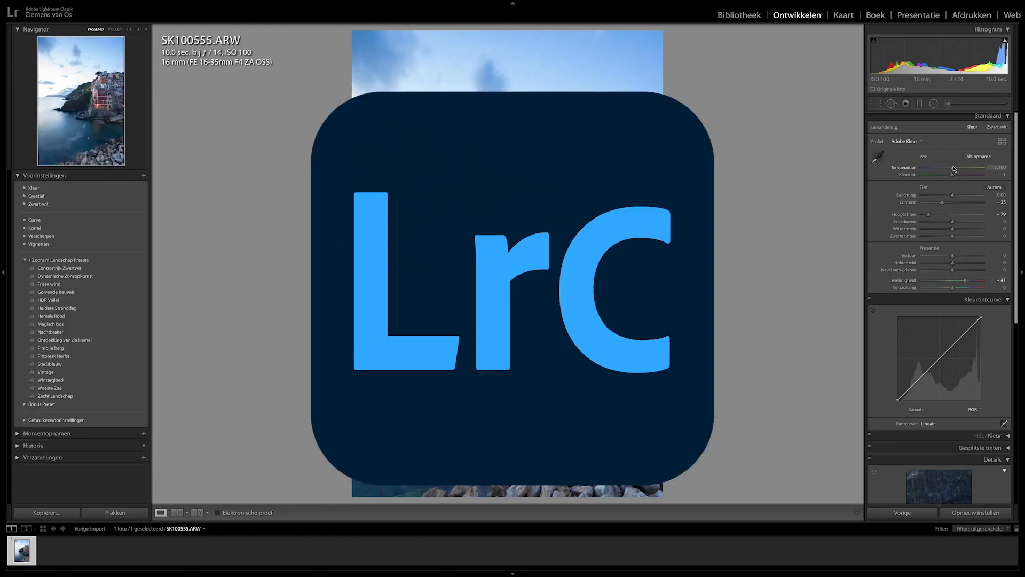
# - Drag Highlights down to about -79 and lower Contrast on the sky
pyautogui.click(875, 103)
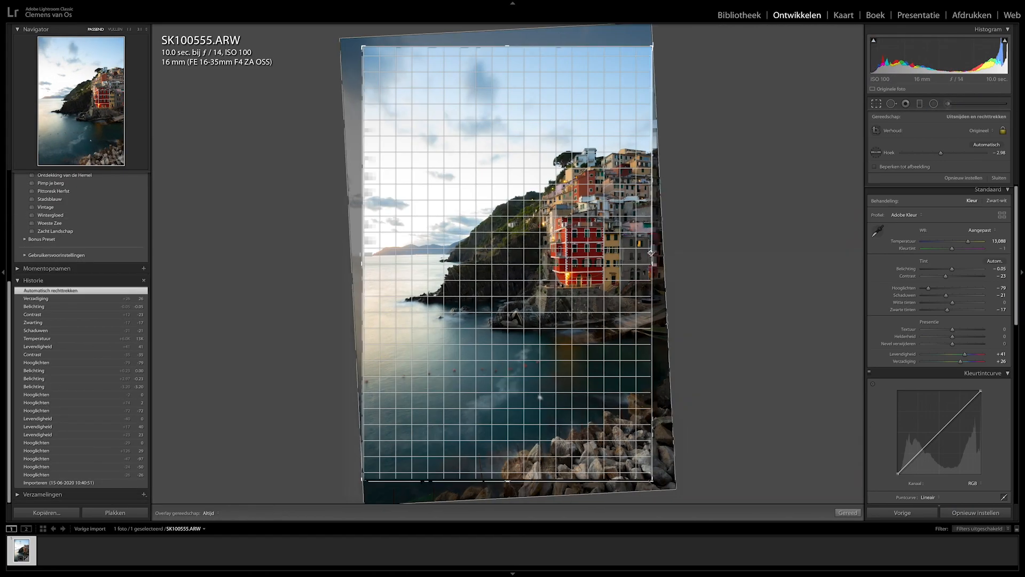
pyautogui.click(848, 512)
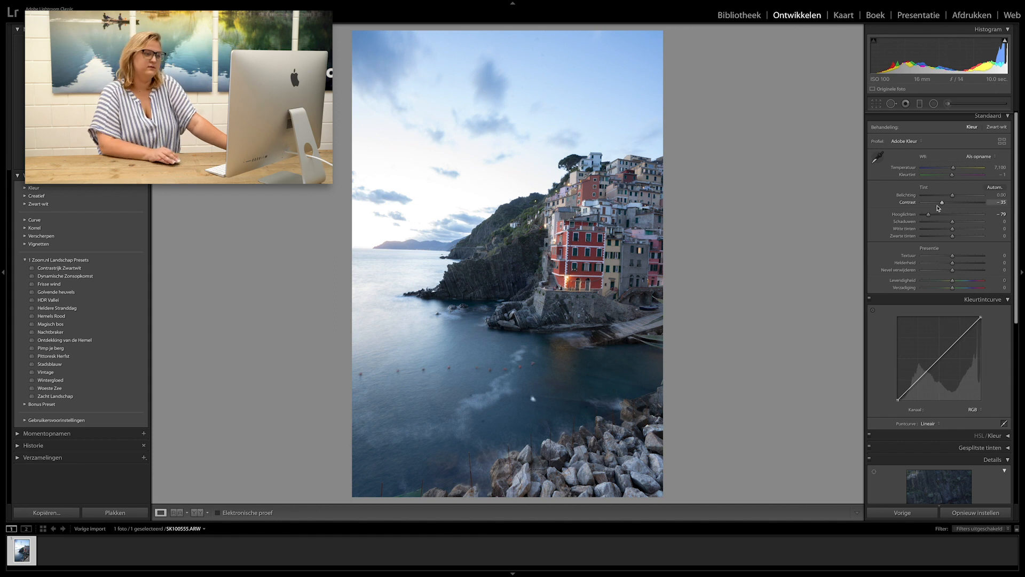
pyautogui.moveTo(951, 283)
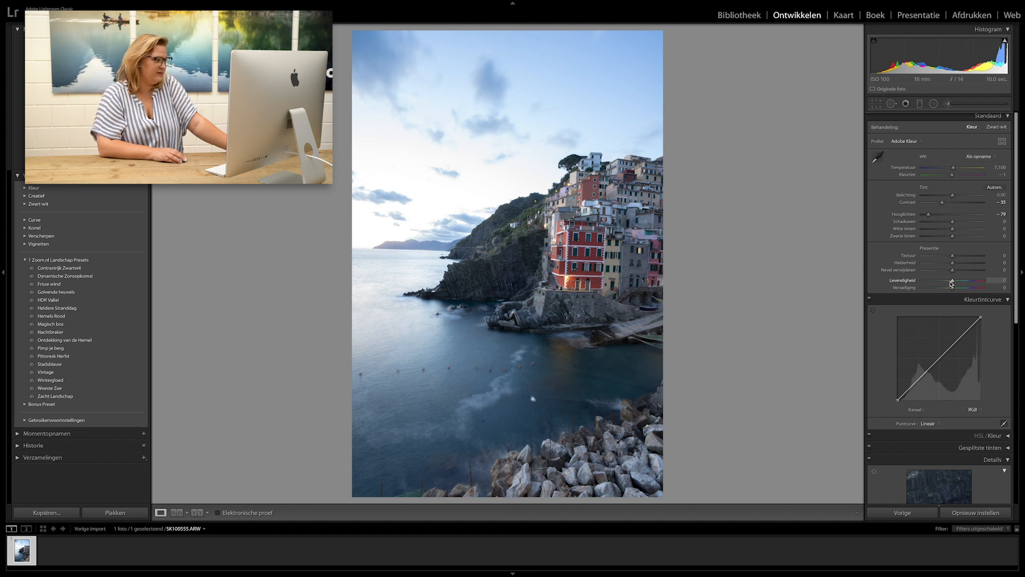
pyautogui.moveTo(951, 282)
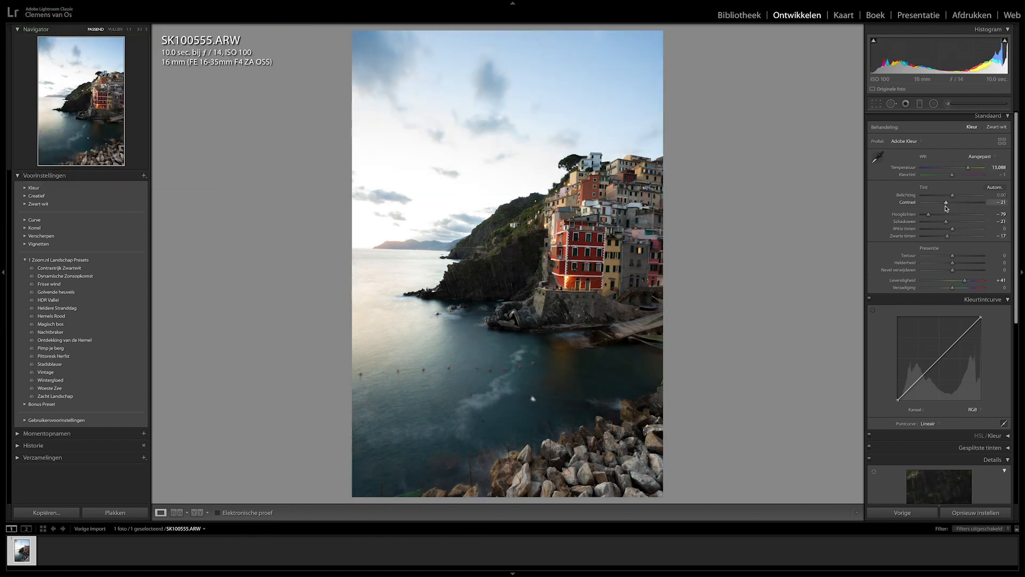
# - Auto-straighten the horizon with the Crop tool and apply the crop
pyautogui.click(905, 103)
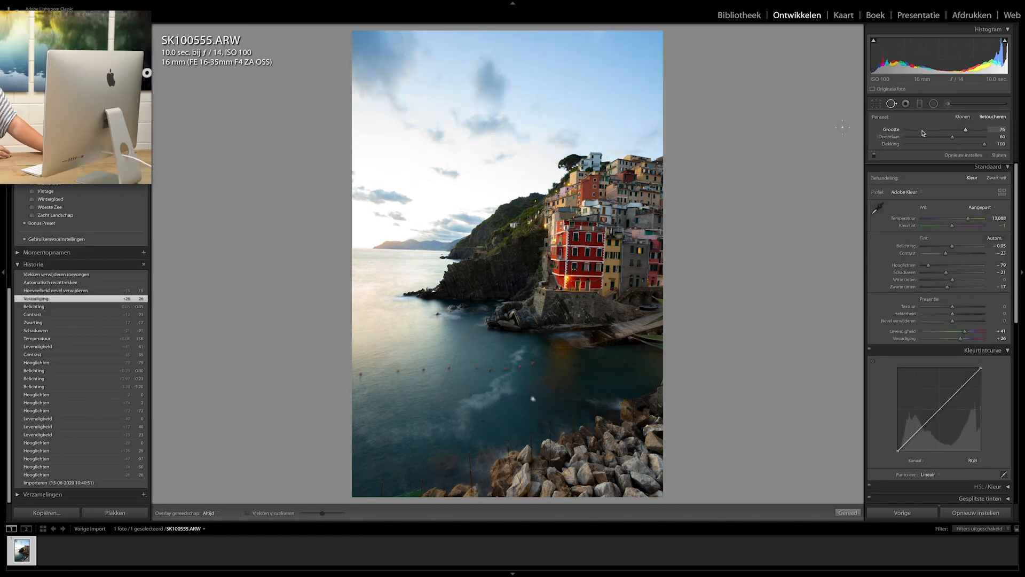
pyautogui.click(877, 104)
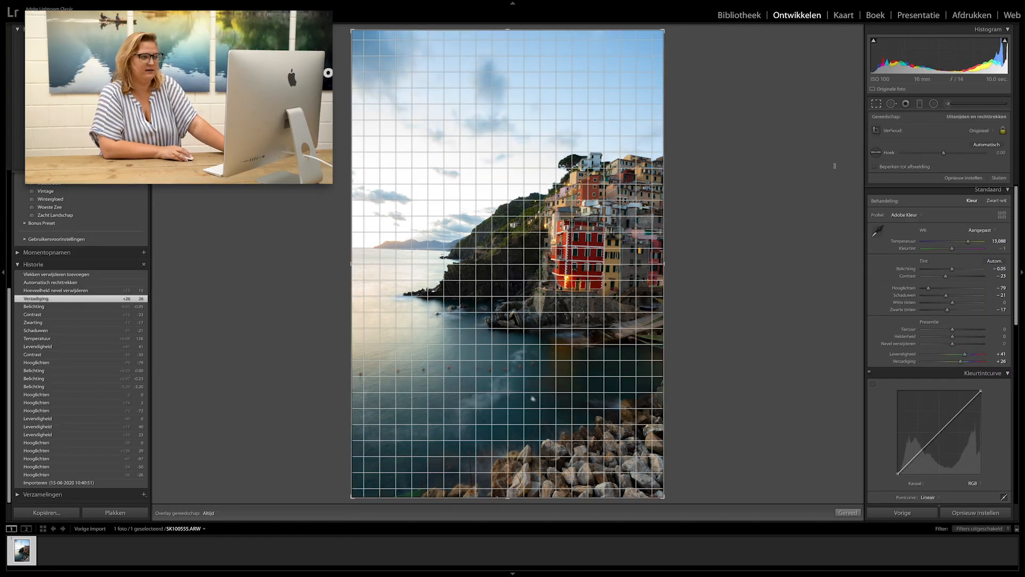
pyautogui.moveTo(378, 240)
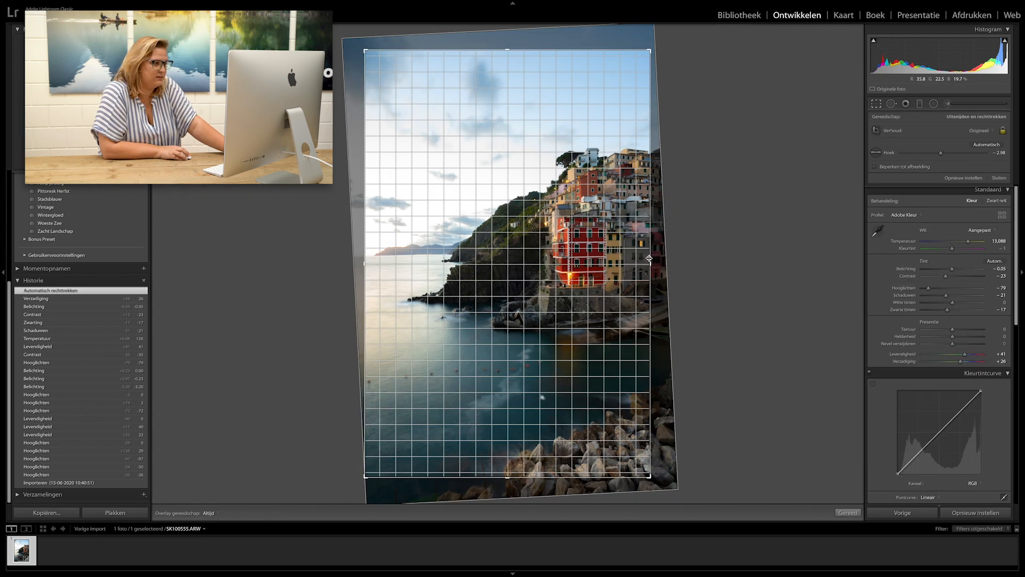
pyautogui.click(847, 513)
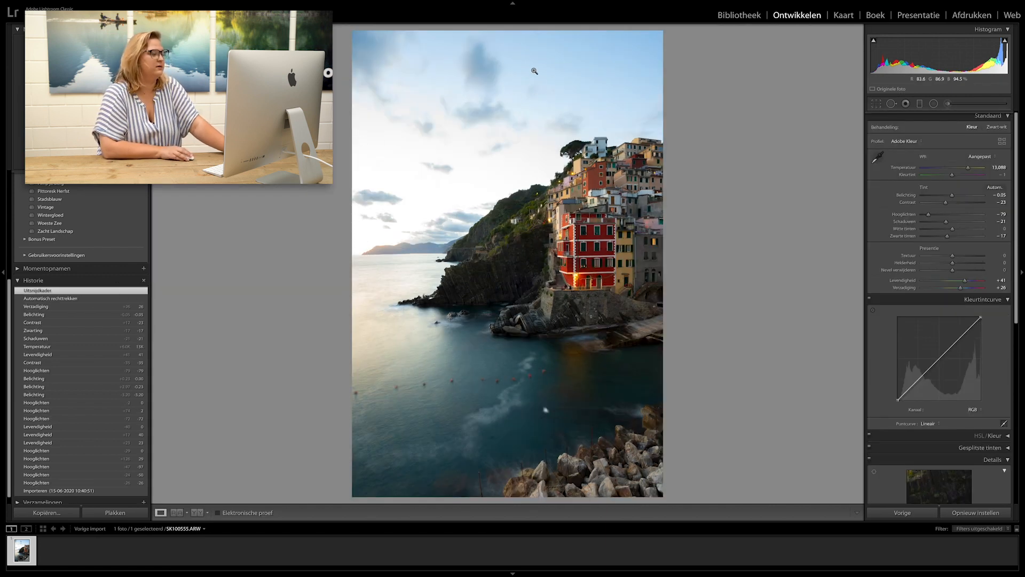
# - Zoom to 1:1 and heal the dust spots in the sky with Spot Removal
pyautogui.click(533, 71)
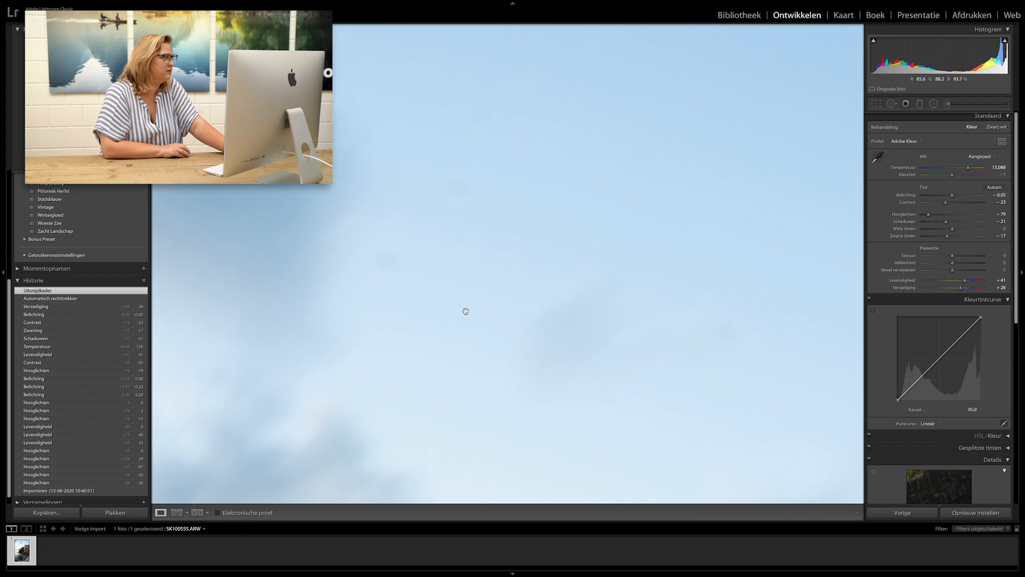
pyautogui.moveTo(437, 188)
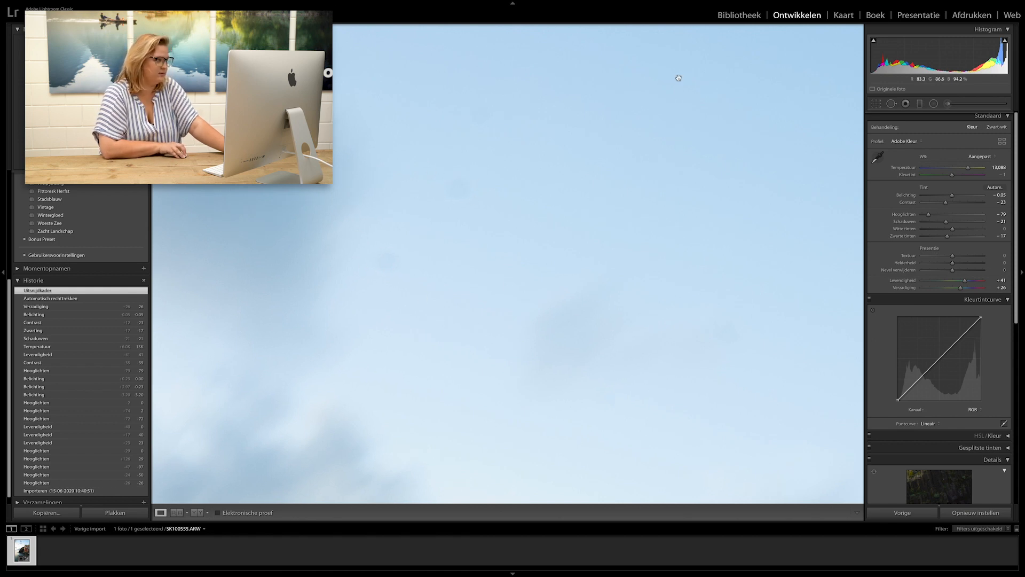
pyautogui.moveTo(890, 104)
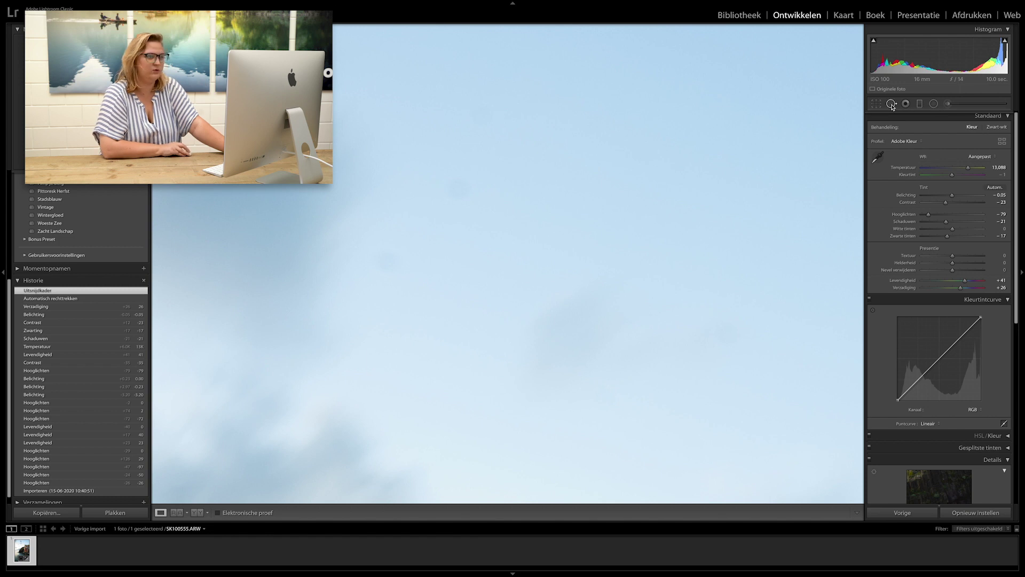
pyautogui.click(906, 104)
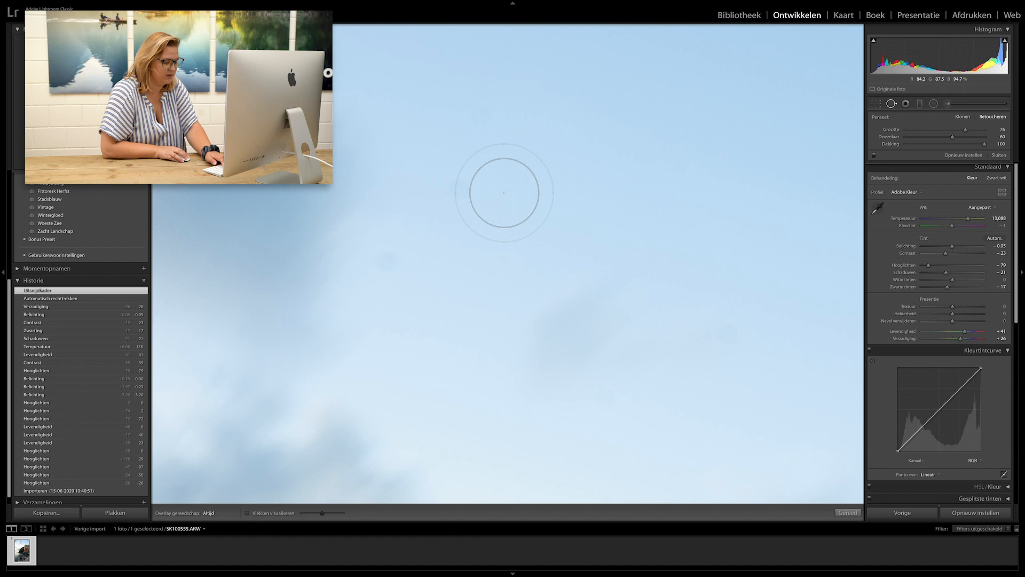
pyautogui.click(503, 192)
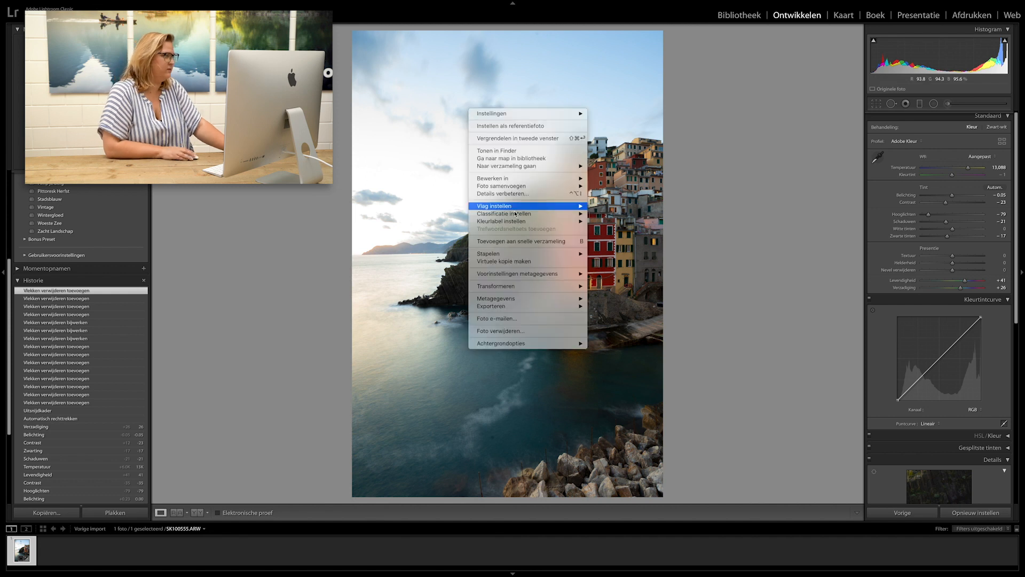
pyautogui.moveTo(490, 307)
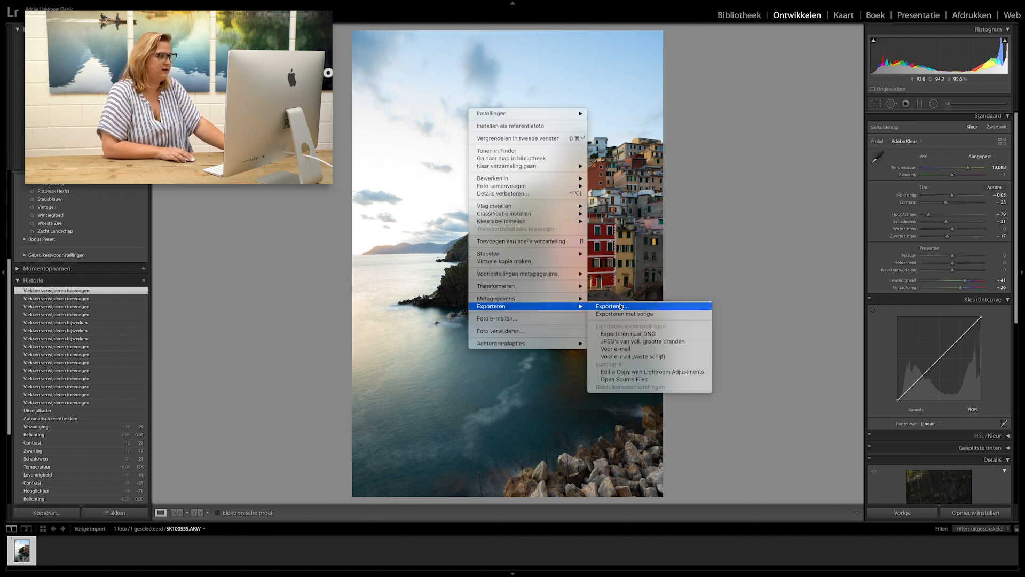
# - Export the edited photo to disk in JPEG format
pyautogui.click(611, 306)
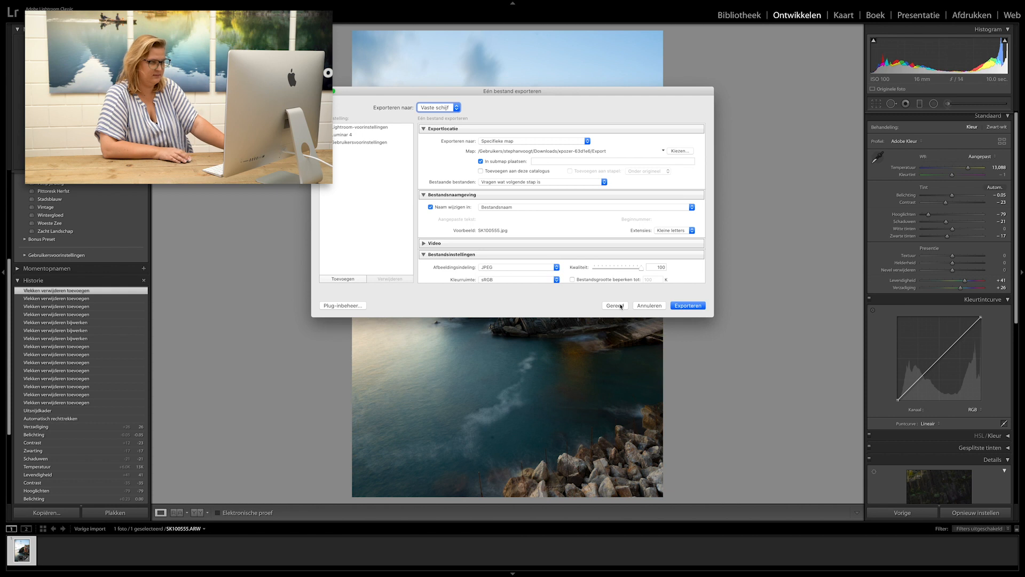
pyautogui.click(686, 306)
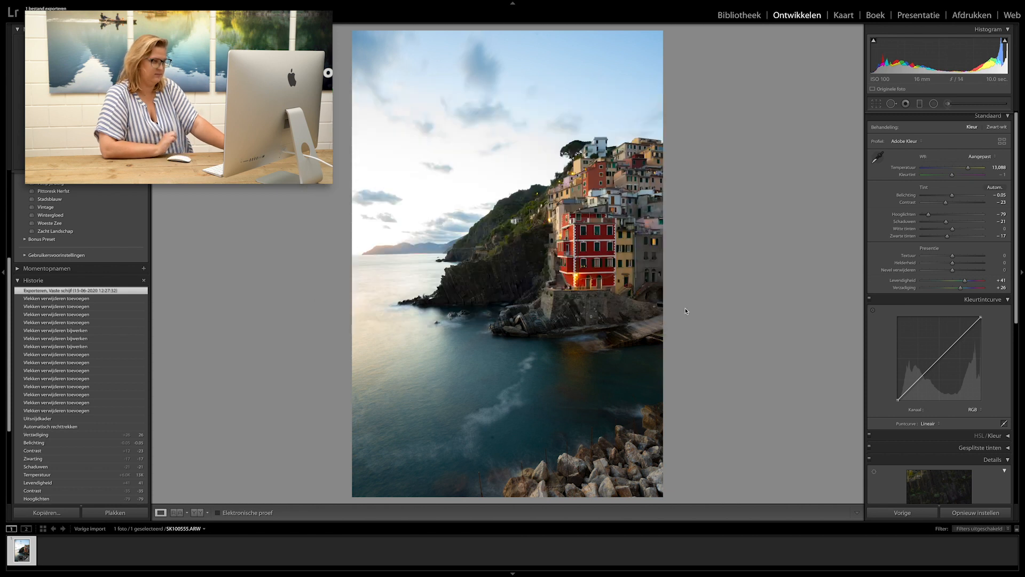